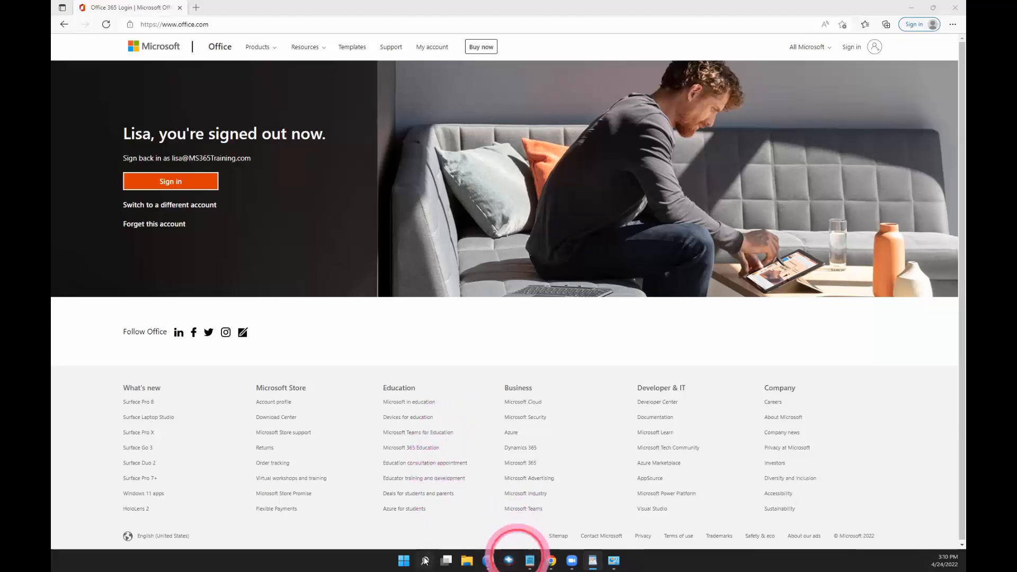
Search 'default apps' and scroll the Default apps list past Microsoft Whiteboard toward Office.
click(425, 560)
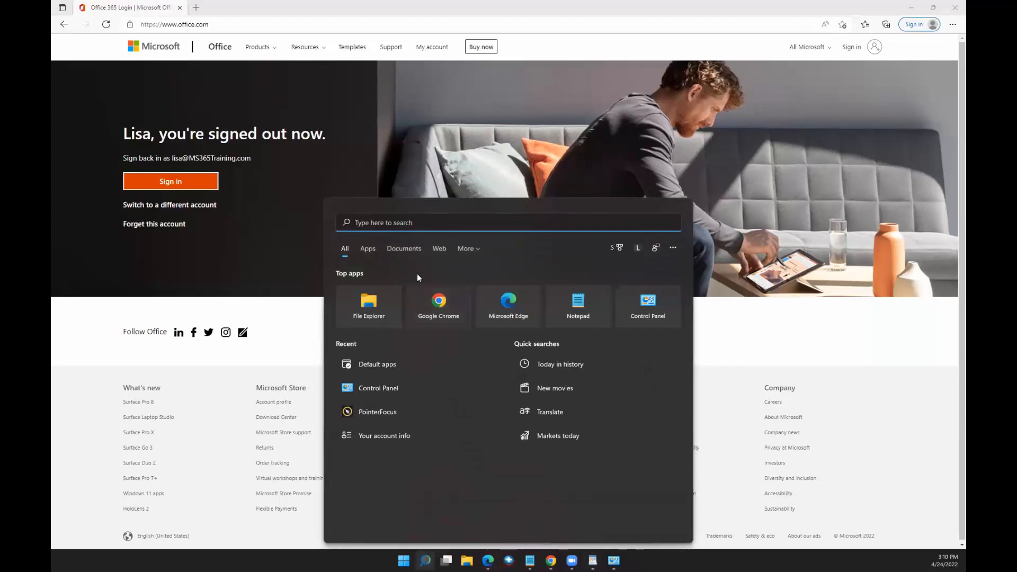
text(default apps)
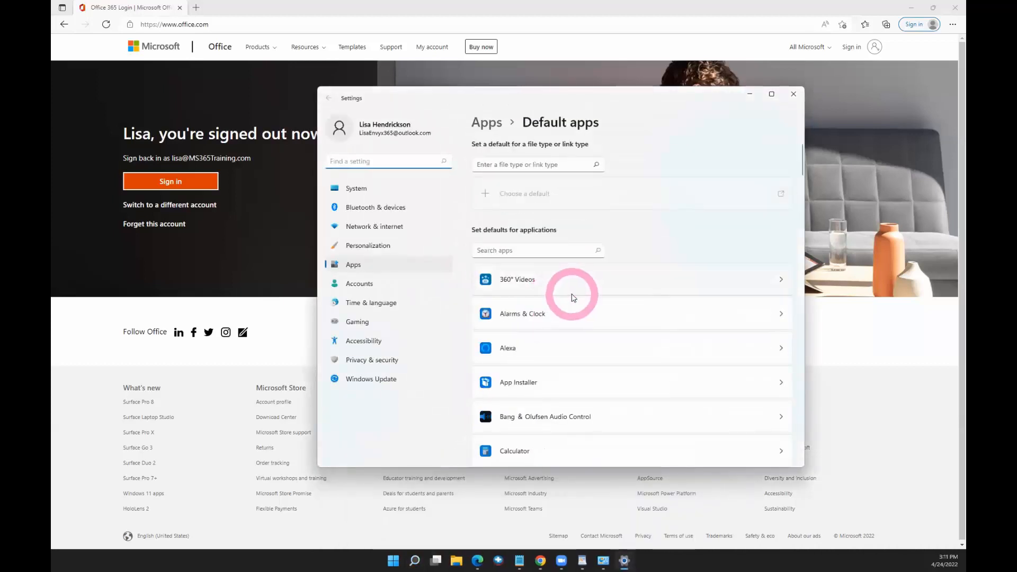
scroll(down, 3)
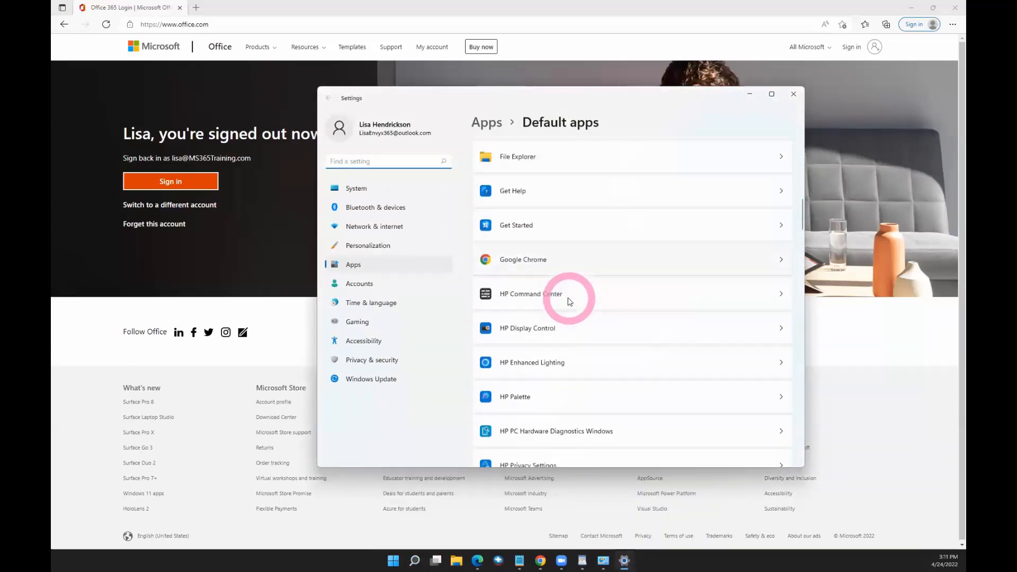
scroll(down, 3)
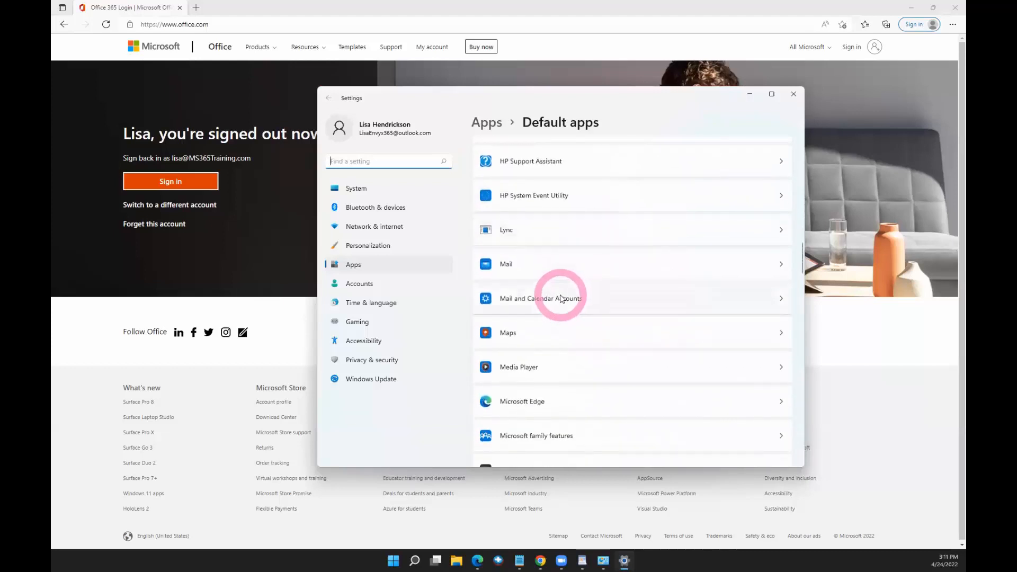
scroll(down, 3)
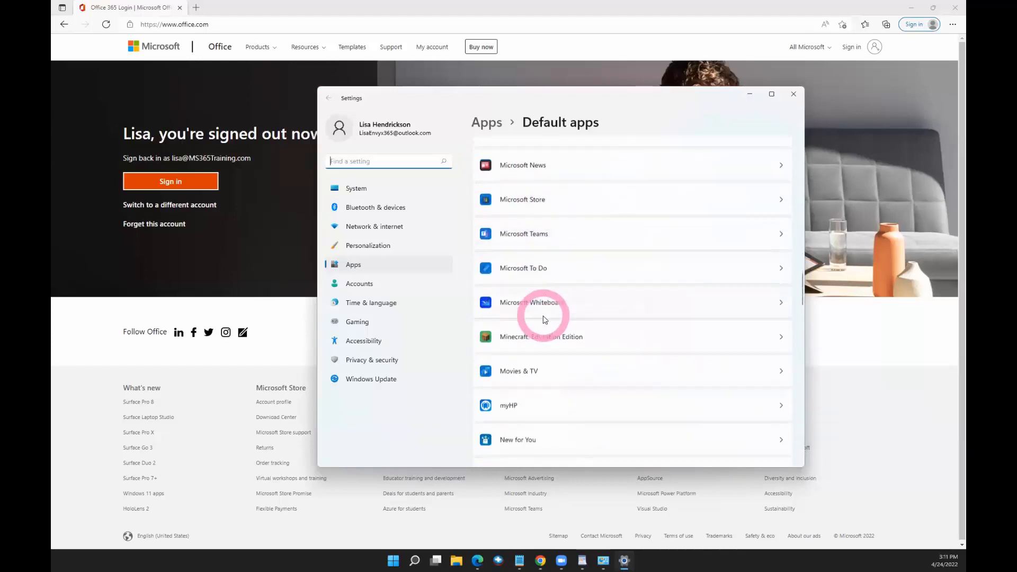
scroll(down, 3)
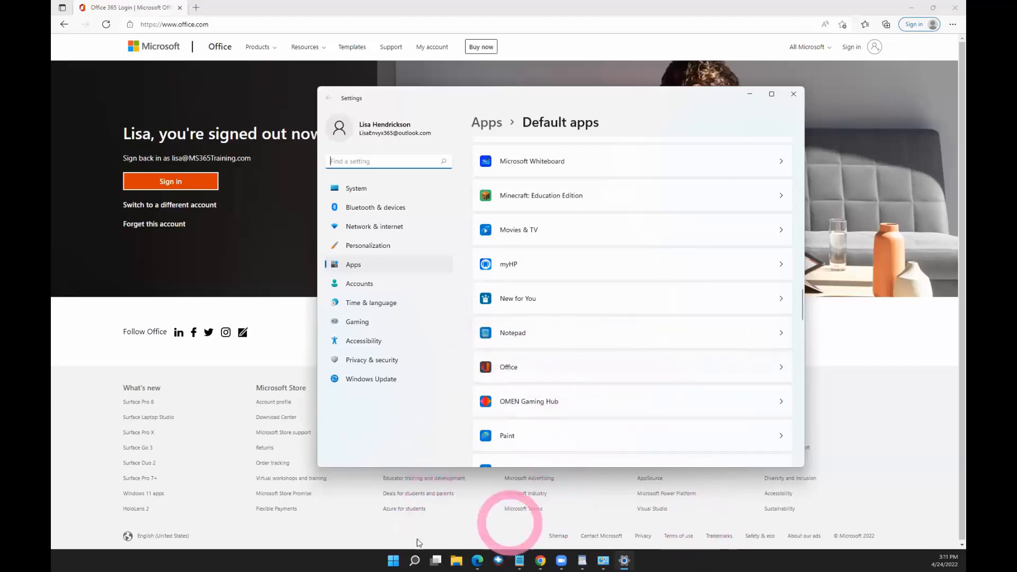
Open Control Panel via 'control Panel' search and view Programs and Features.
click(414, 561)
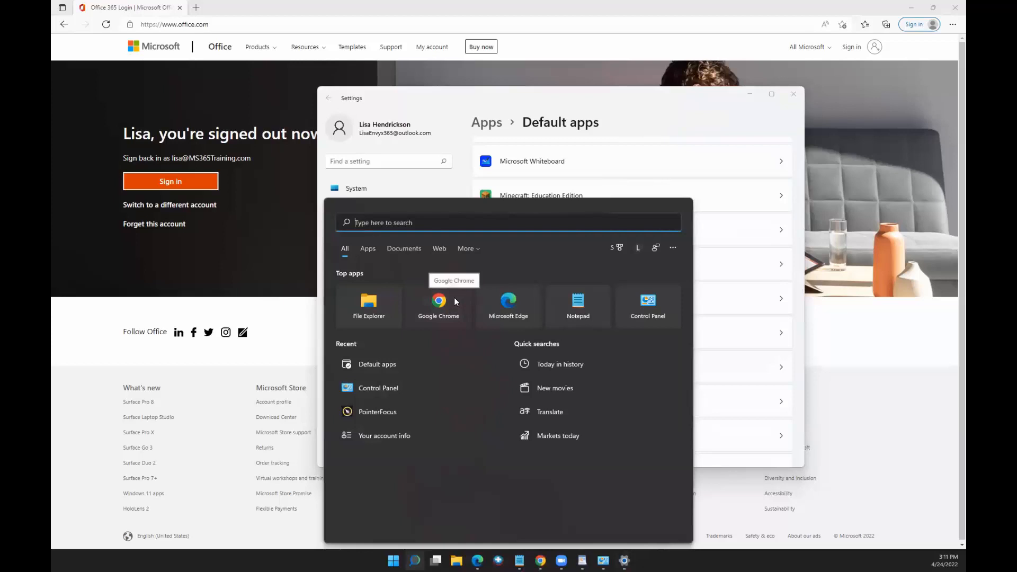
text(control Panel)
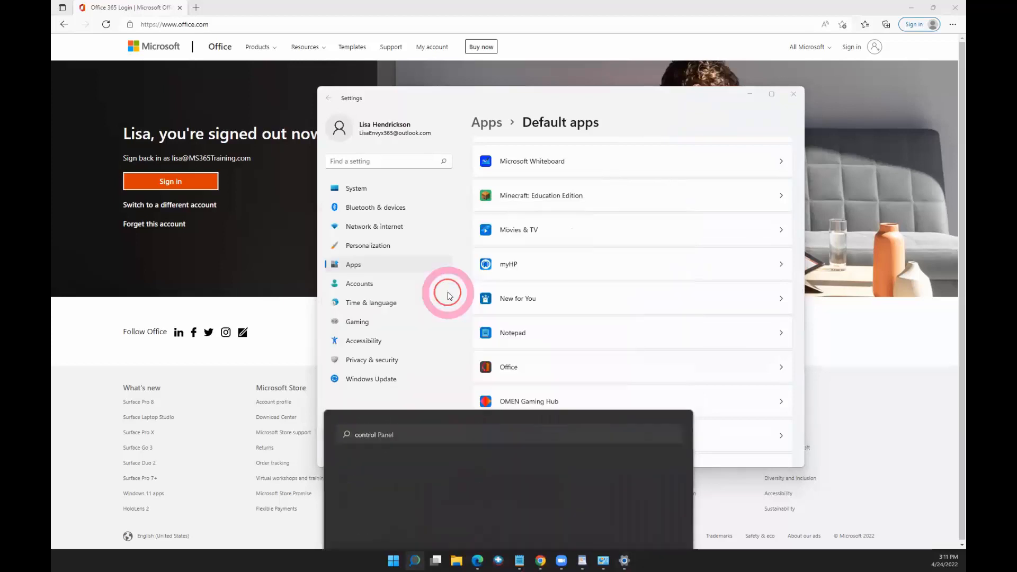
click(374, 434)
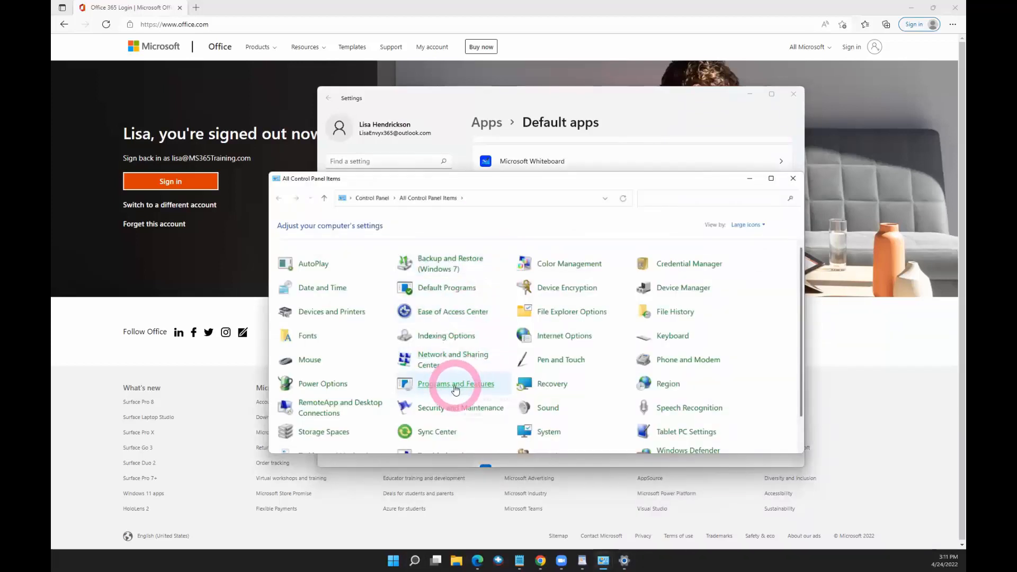
click(456, 384)
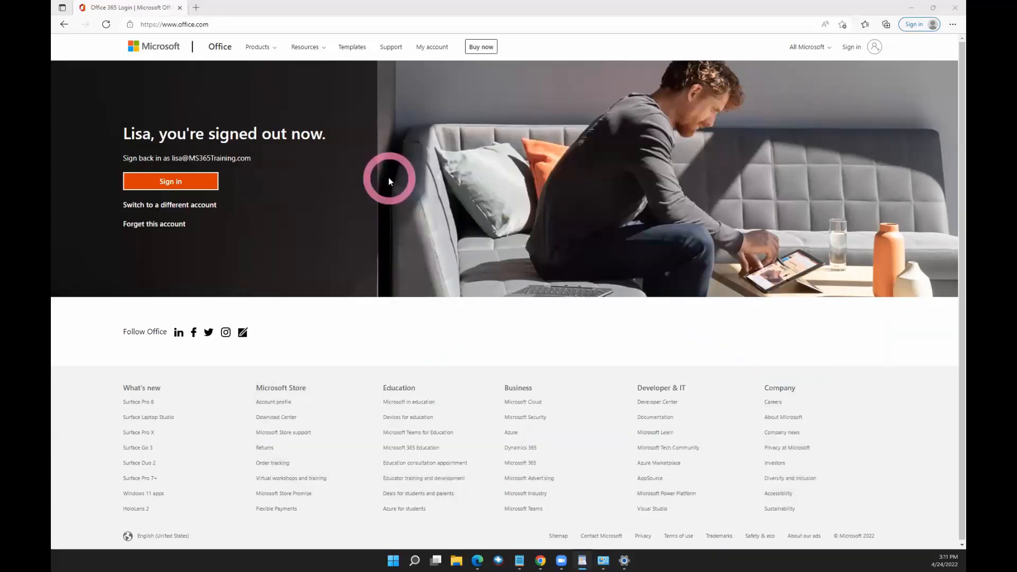
mouse_move(269, 90)
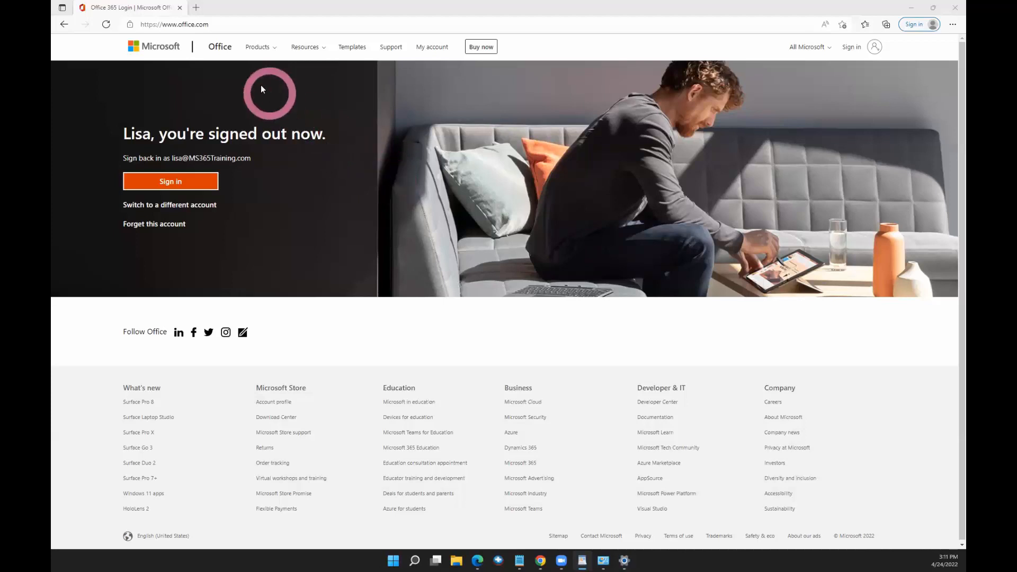
Sign in to office.com with the password, declining 'Stay signed in?'.
click(188, 23)
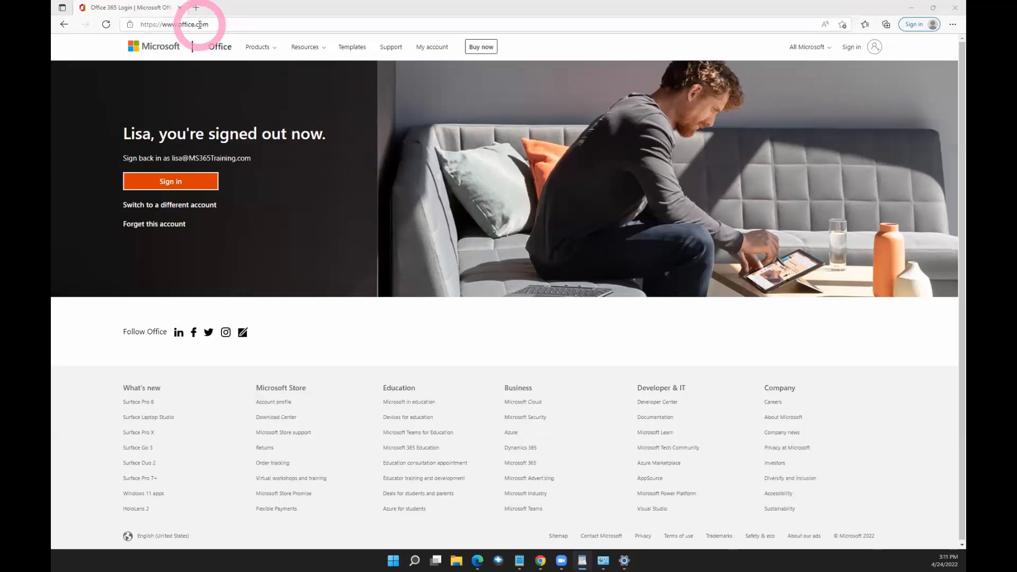
mouse_move(171, 182)
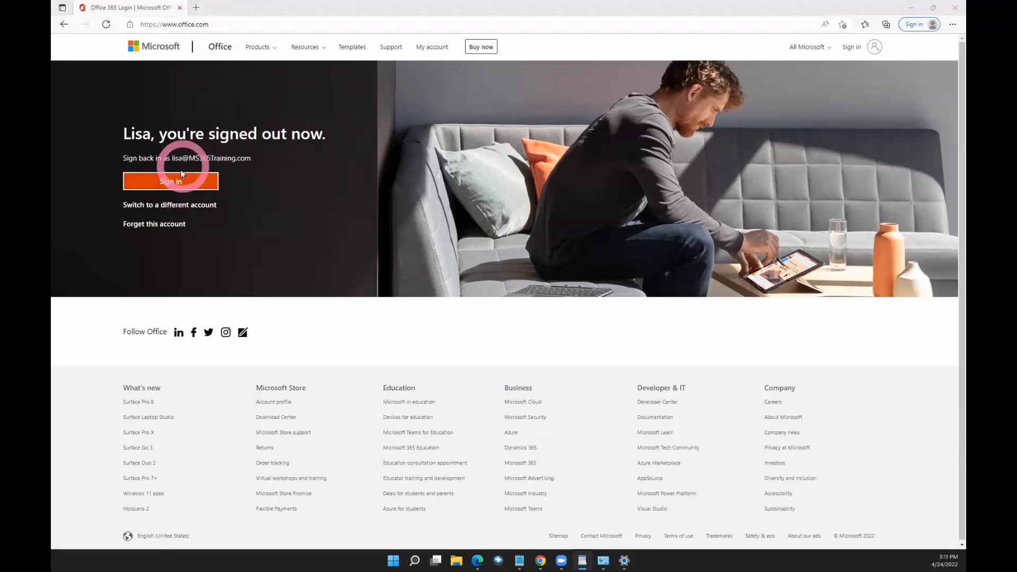
click(170, 181)
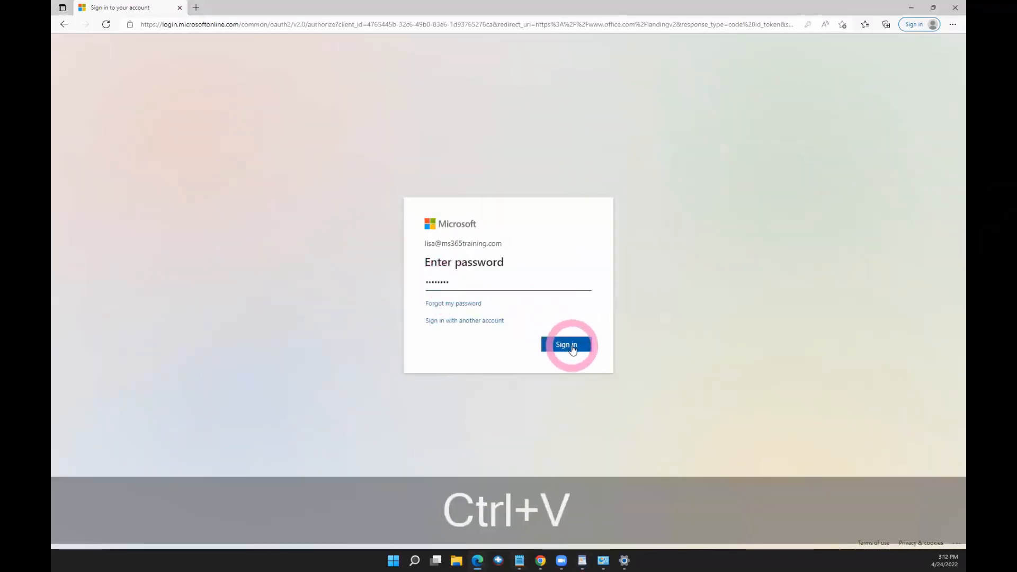
click(566, 344)
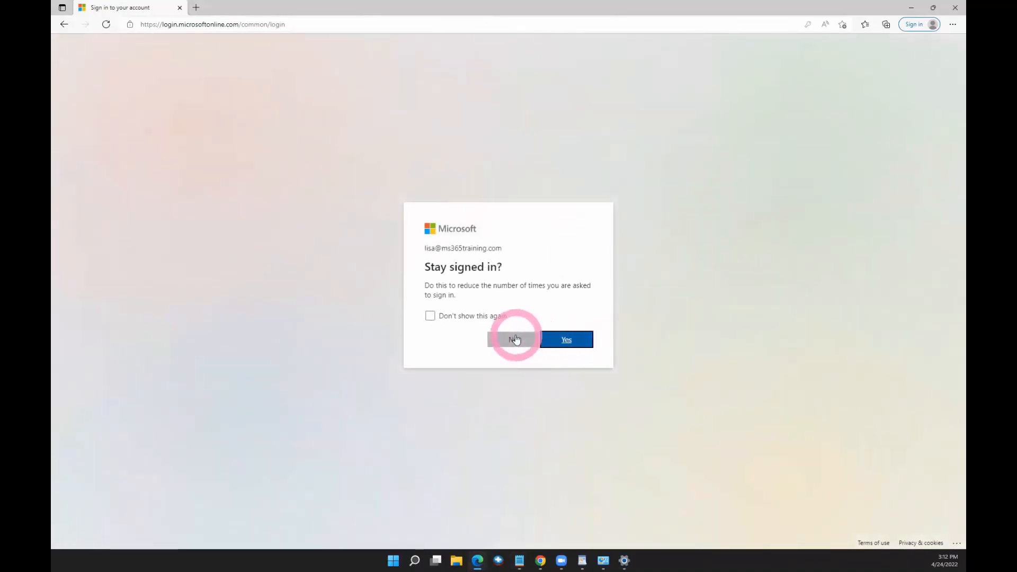
click(514, 339)
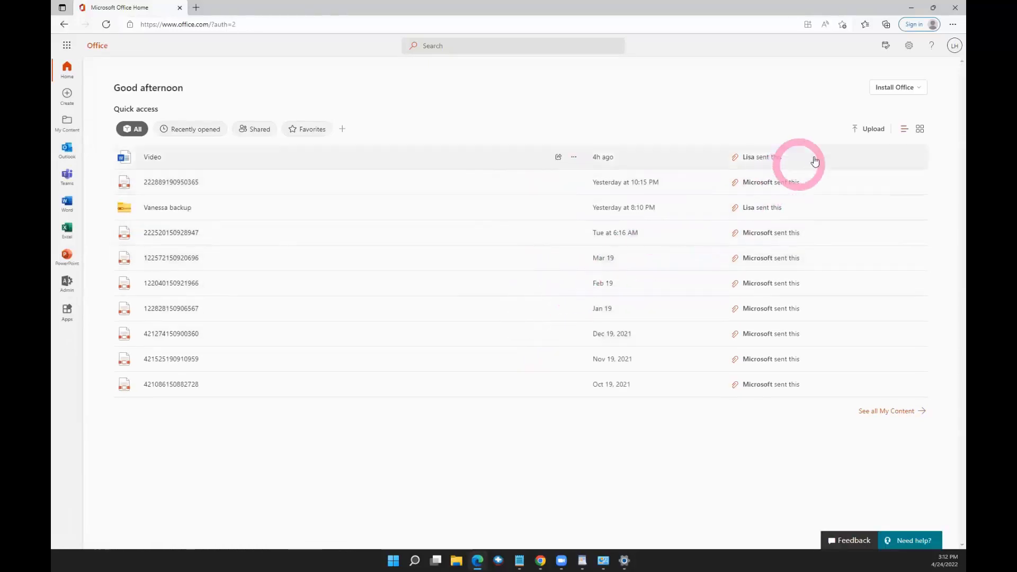
Download the Premium Office apps installer and run OfficeSetup.exe from Edge downloads.
click(895, 87)
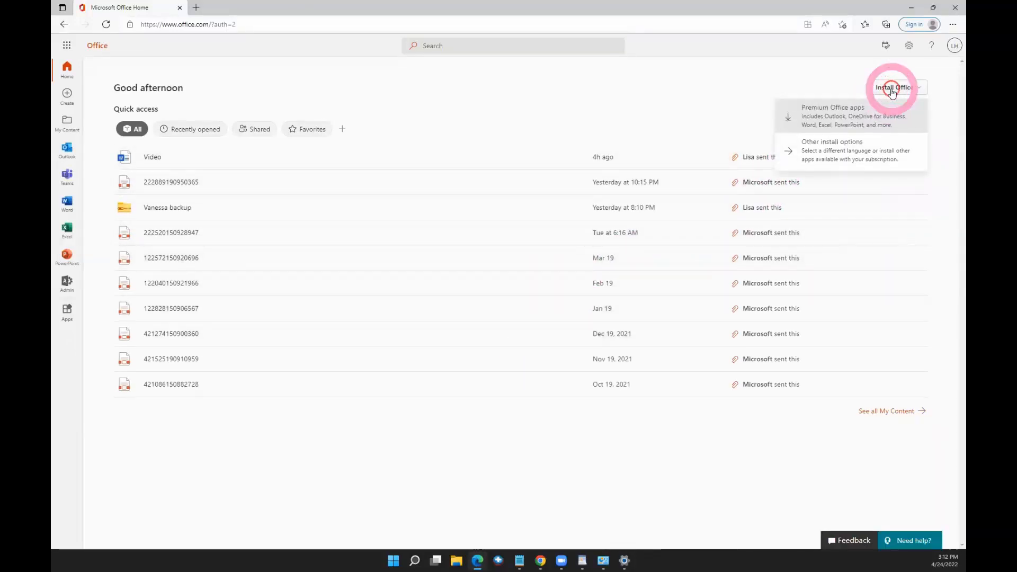
mouse_move(840, 116)
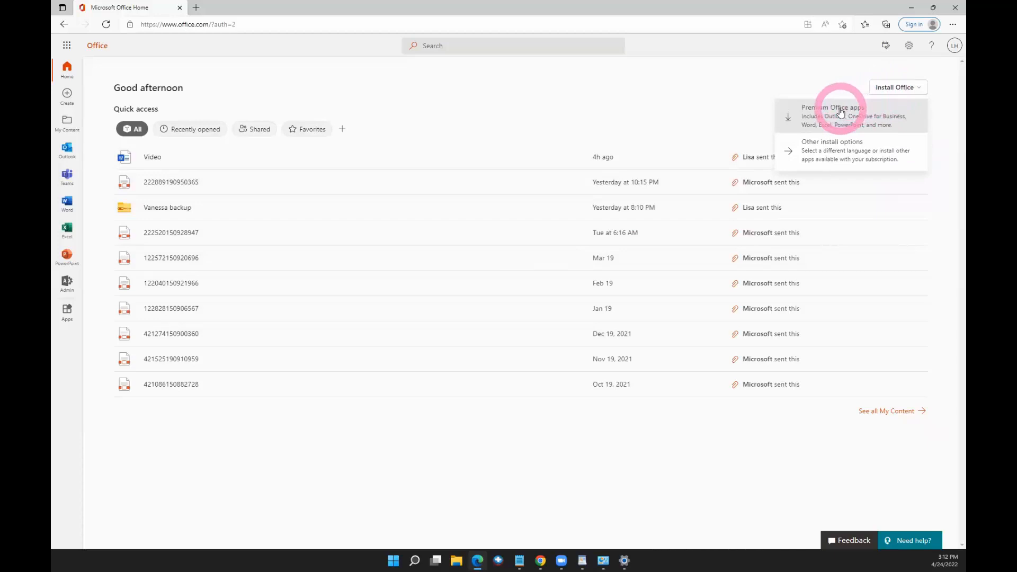
click(834, 116)
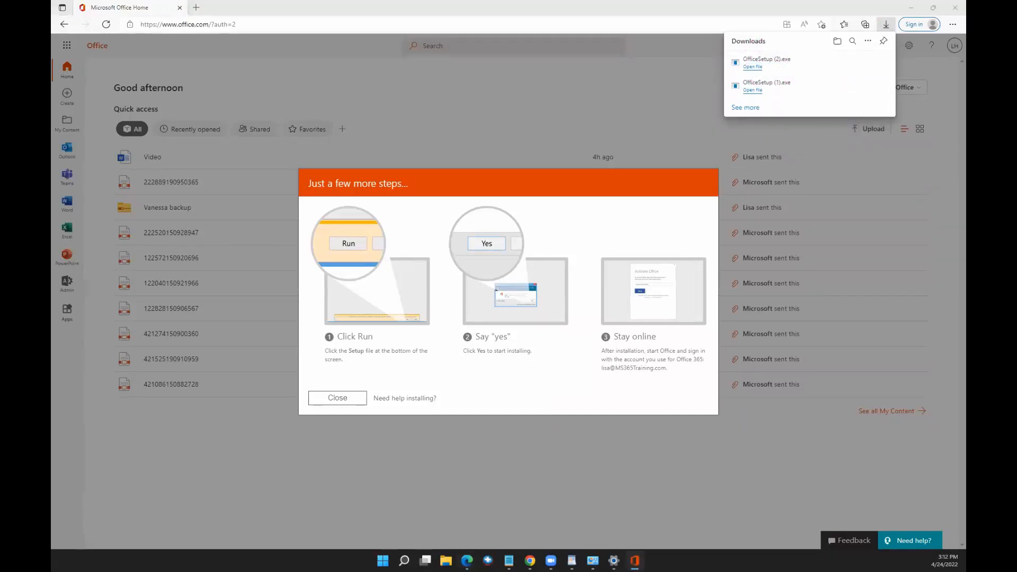
click(753, 66)
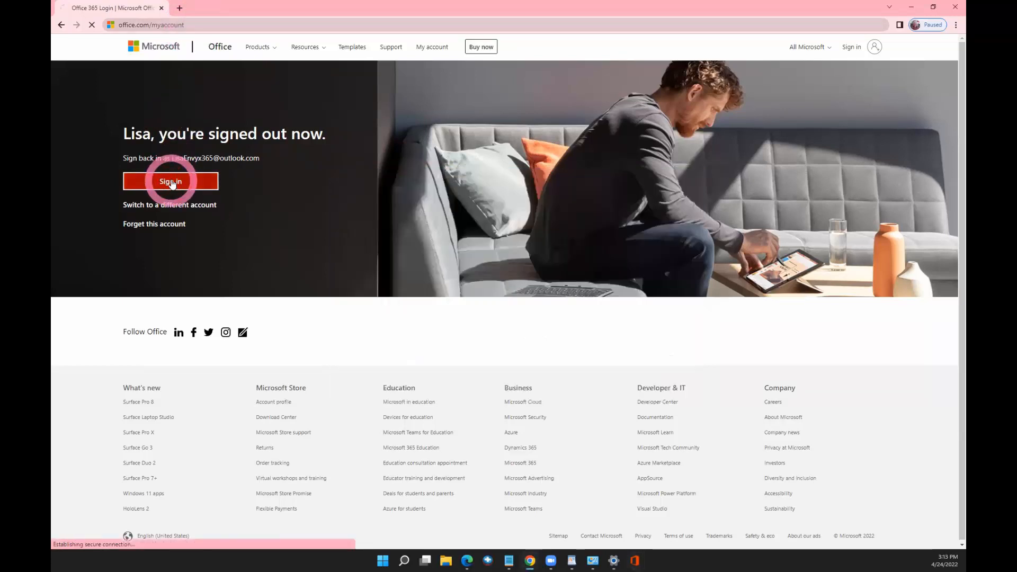
Sign in again, start the Office installer download, and open the Microsoft account devices page.
click(170, 181)
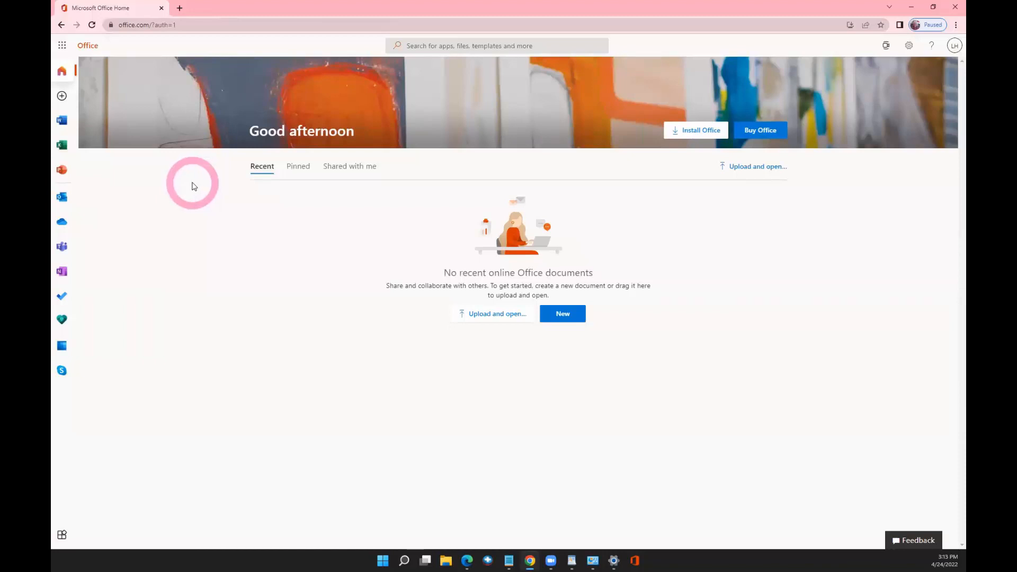
mouse_move(85, 90)
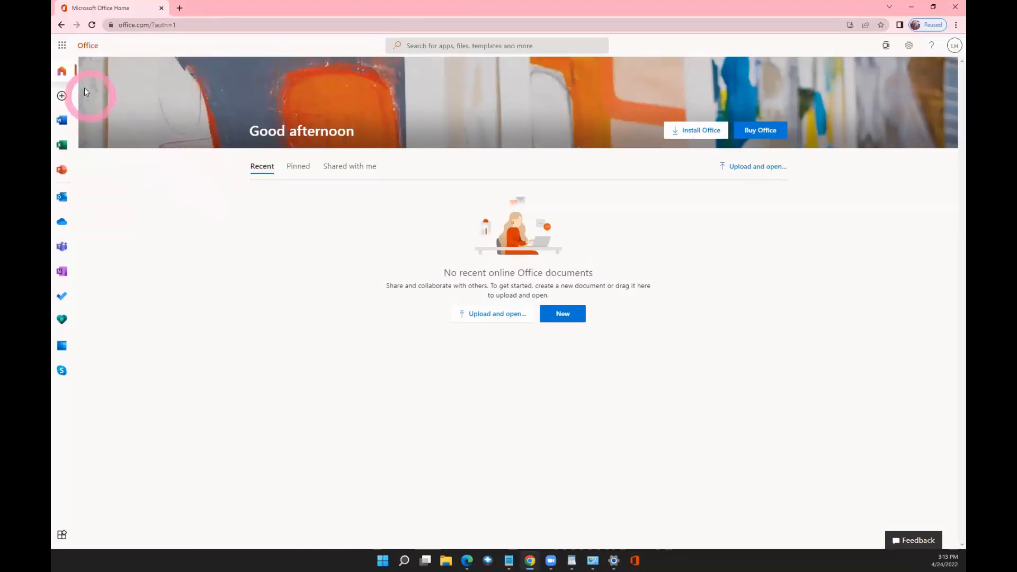
mouse_move(62, 345)
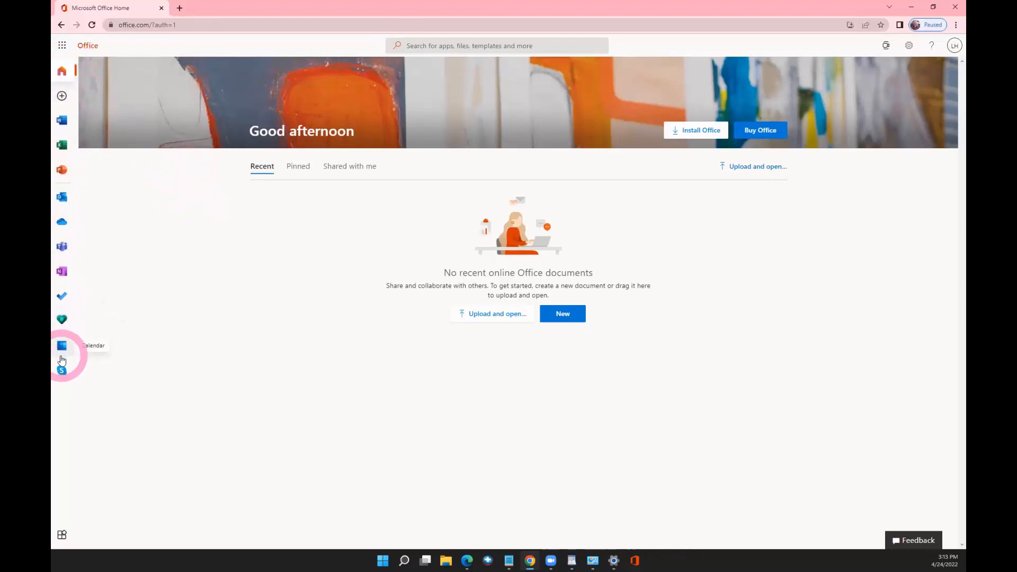
mouse_move(698, 174)
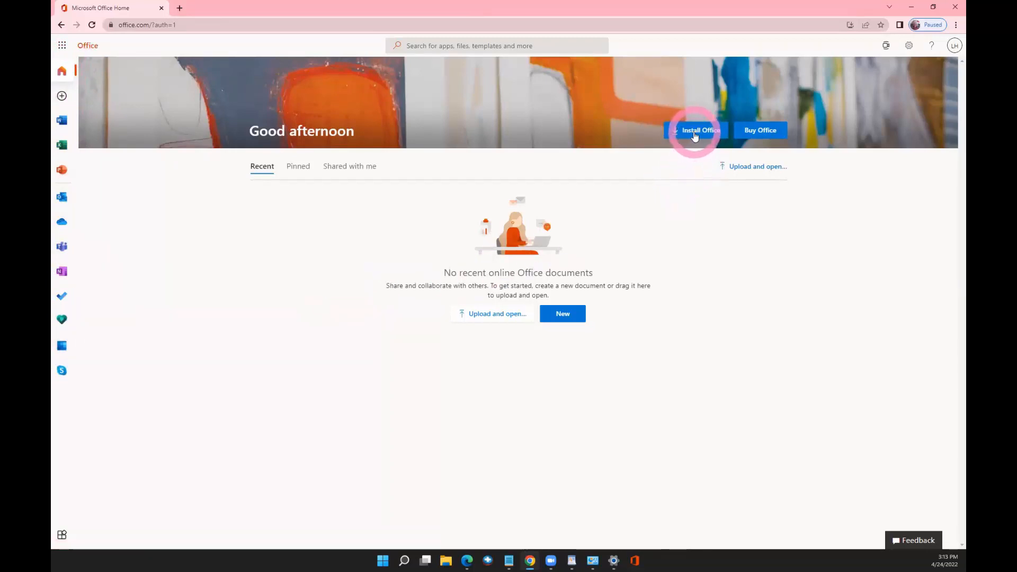
mouse_move(735, 122)
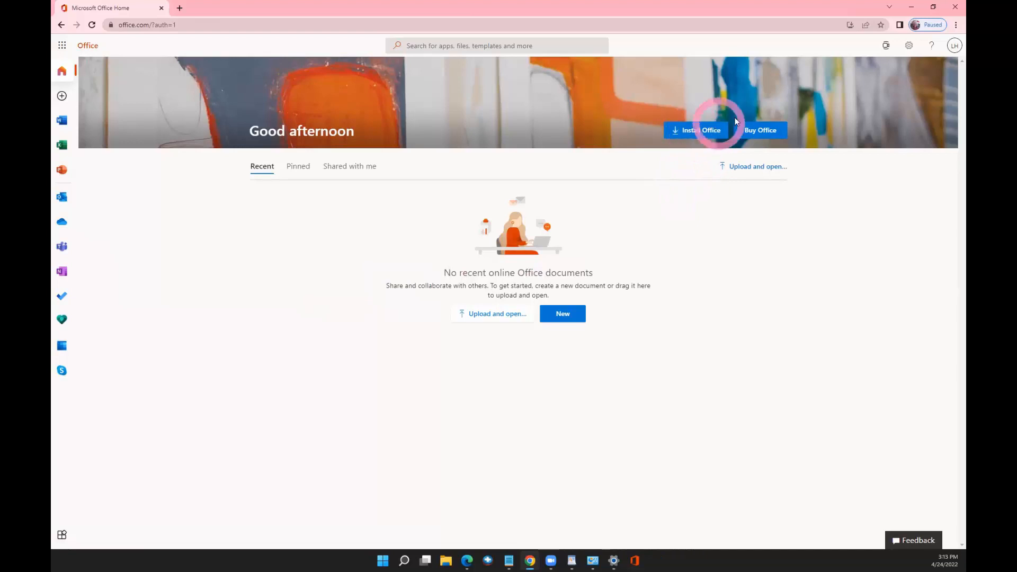
click(954, 46)
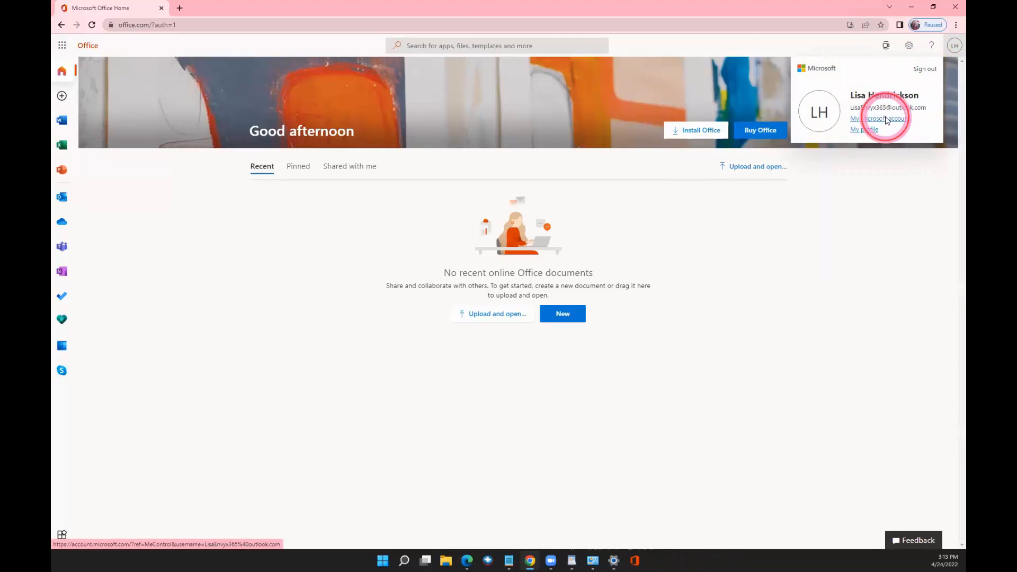
click(879, 119)
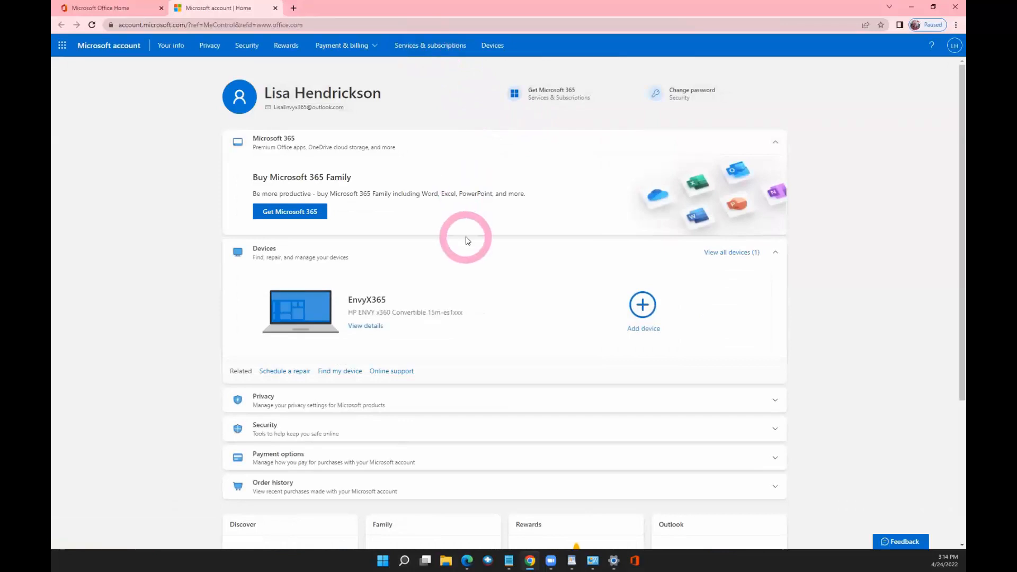
mouse_move(601, 190)
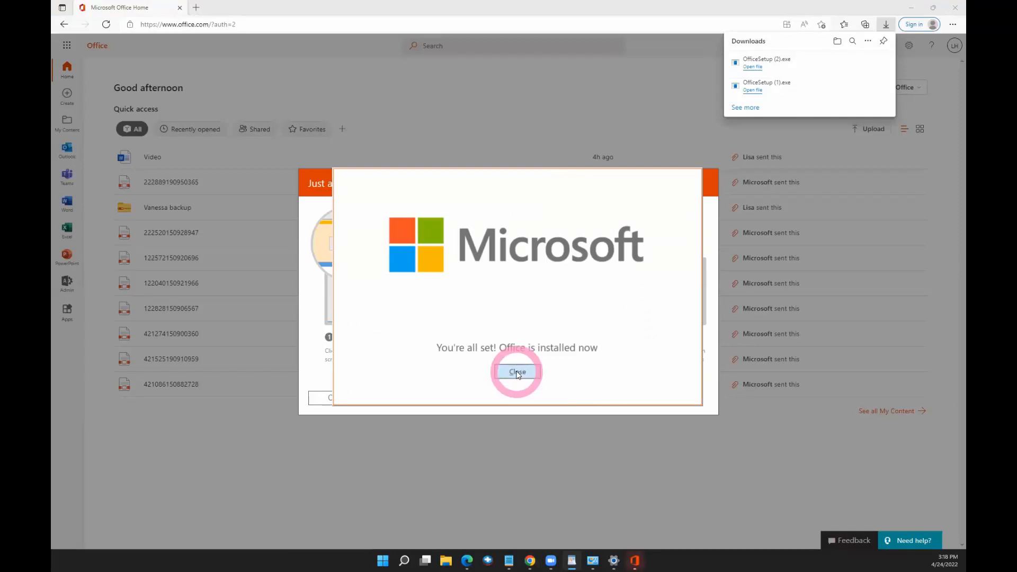
Close the 'Office is installed' confirmation, then pin Outlook, Word and Excel to the taskbar.
click(518, 372)
text(o)
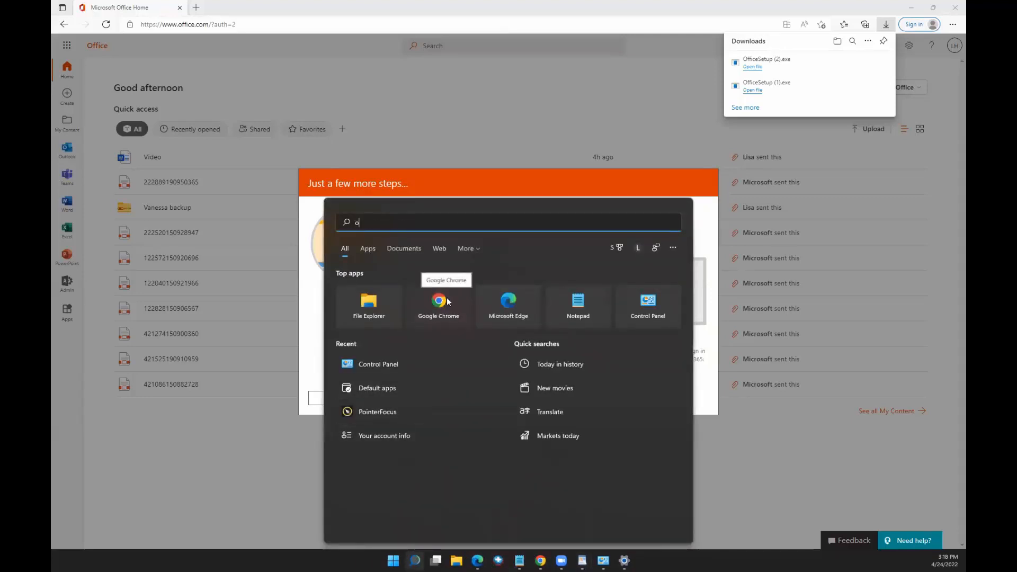
text(utlook)
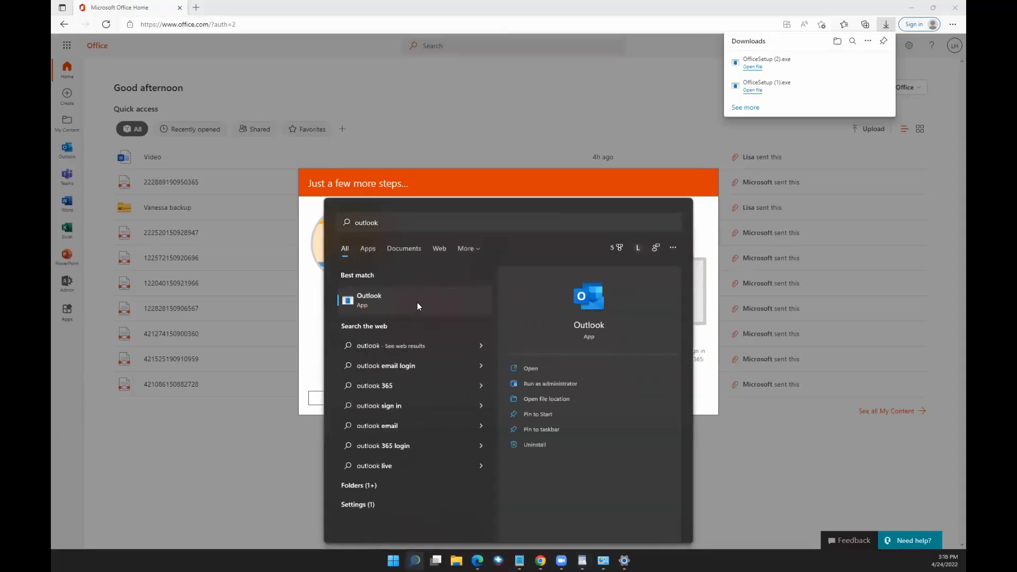
click(541, 429)
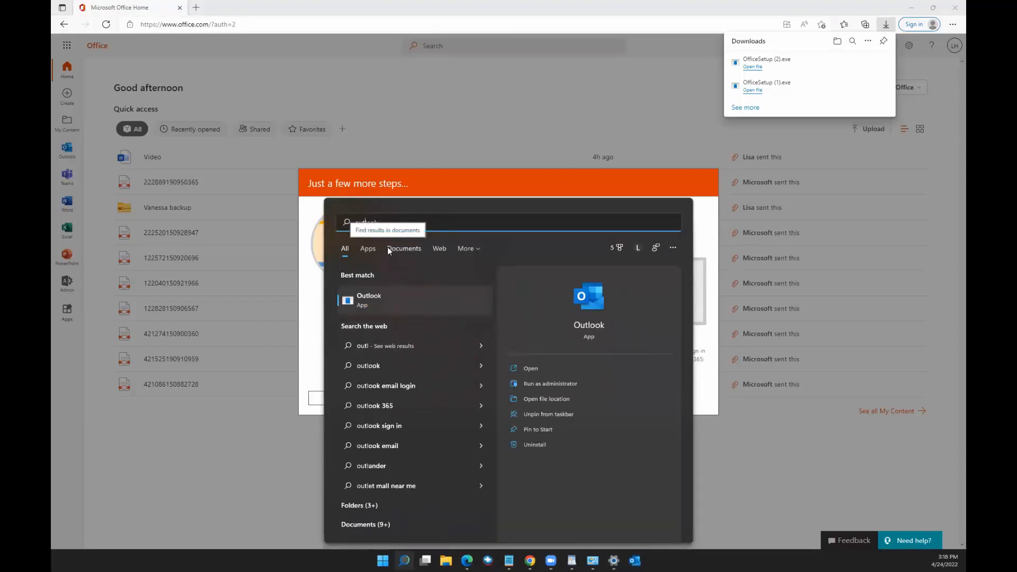
text(word)
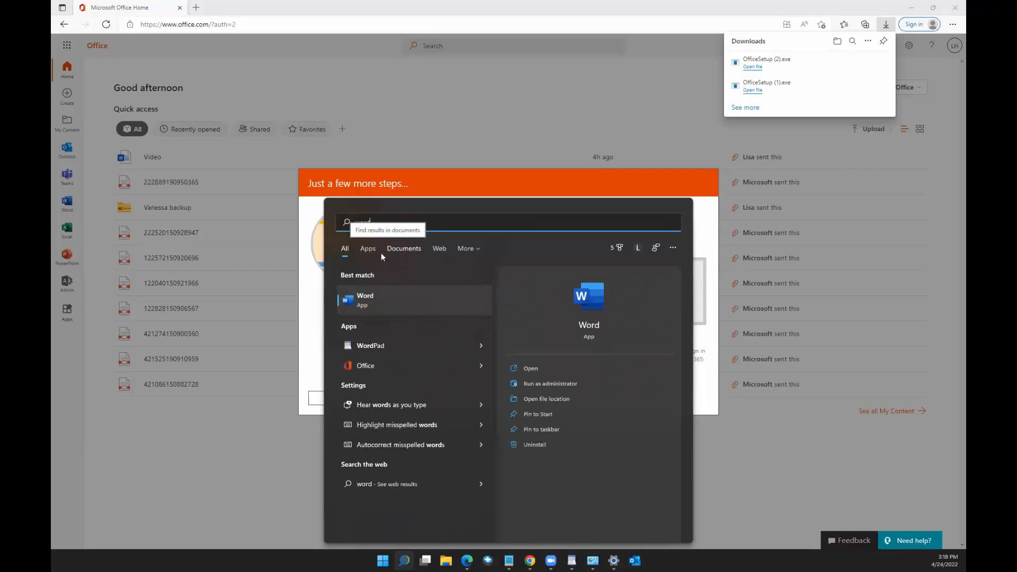
right_click(365, 300)
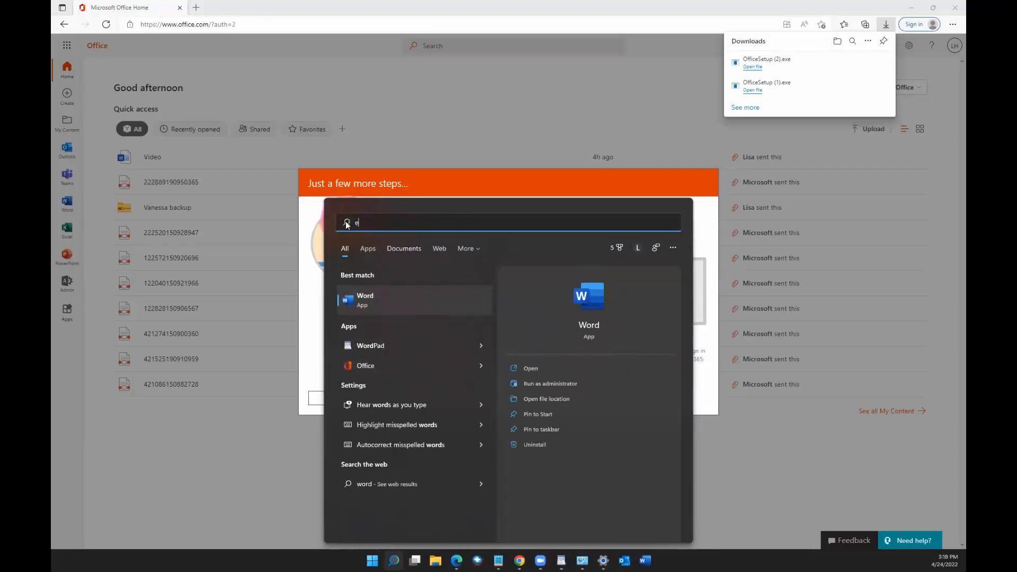
text(xcel)
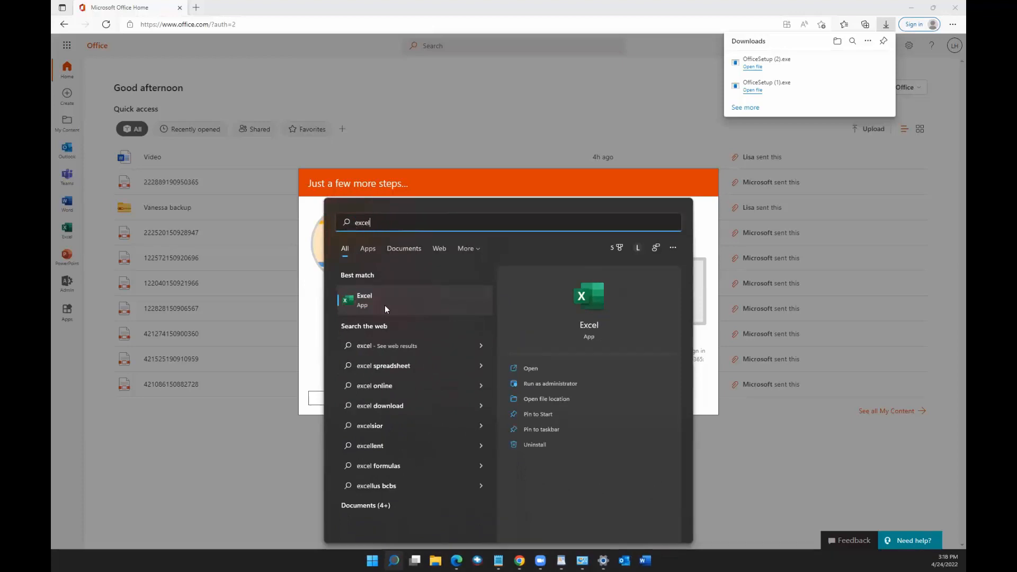
right_click(364, 301)
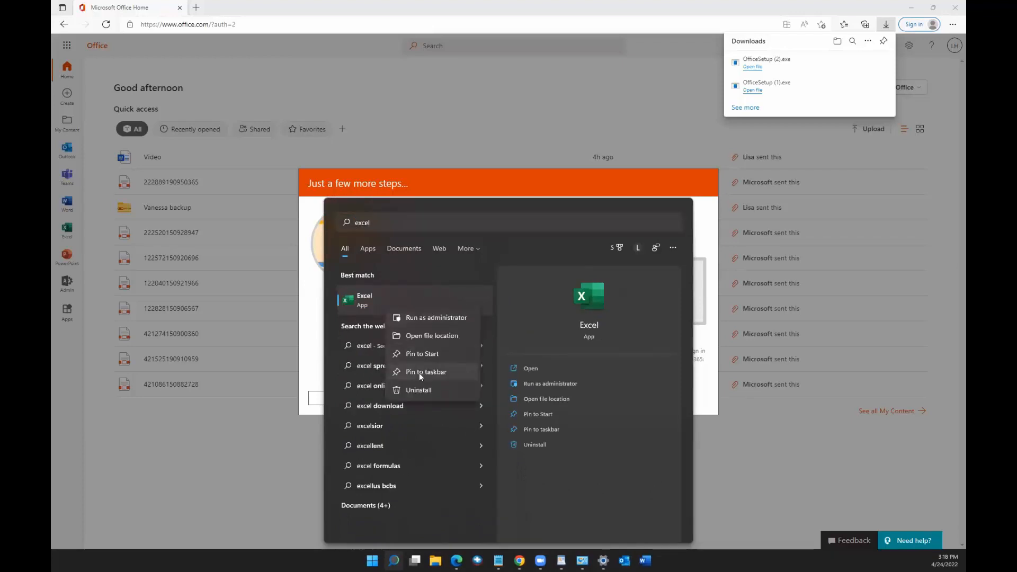
click(427, 372)
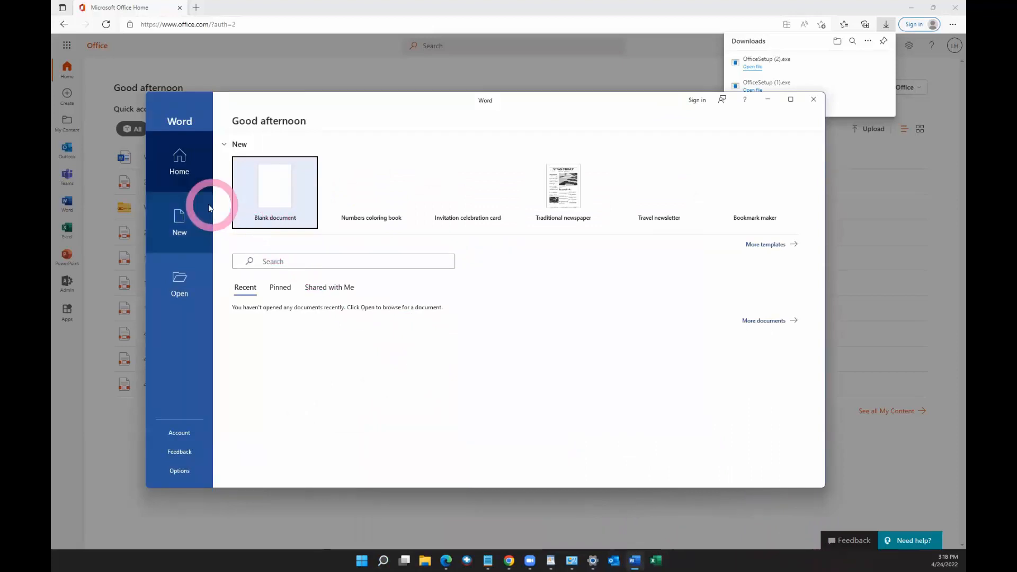
Sign in to Word with the pasted account email and password, then confirm with OK.
click(697, 100)
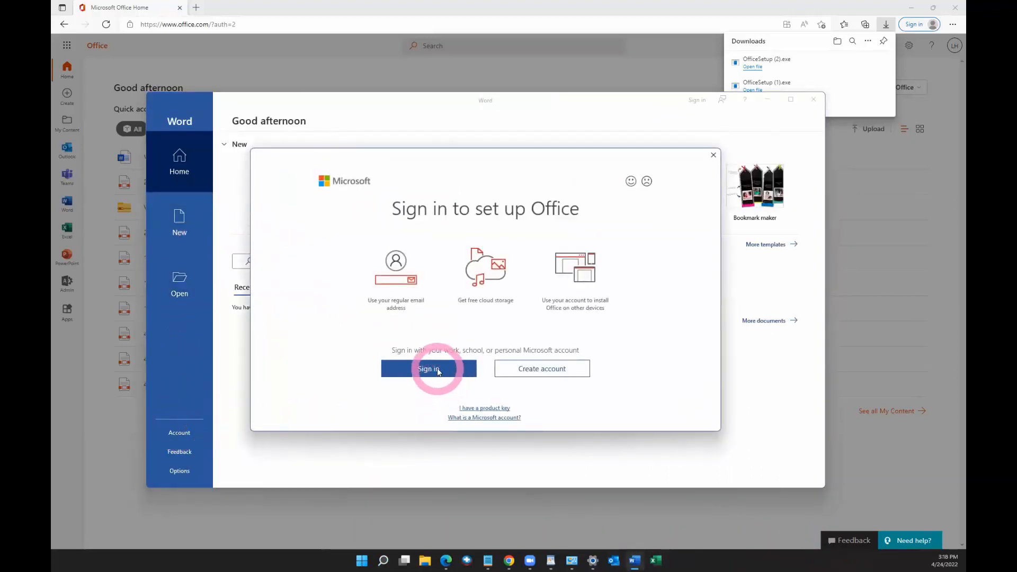
click(428, 368)
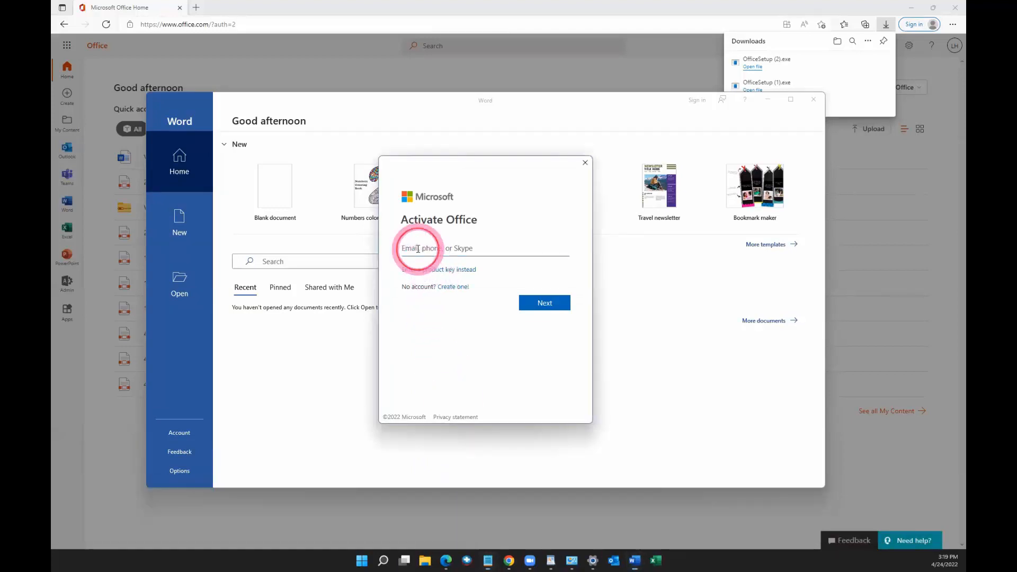
key(ctrl+v)
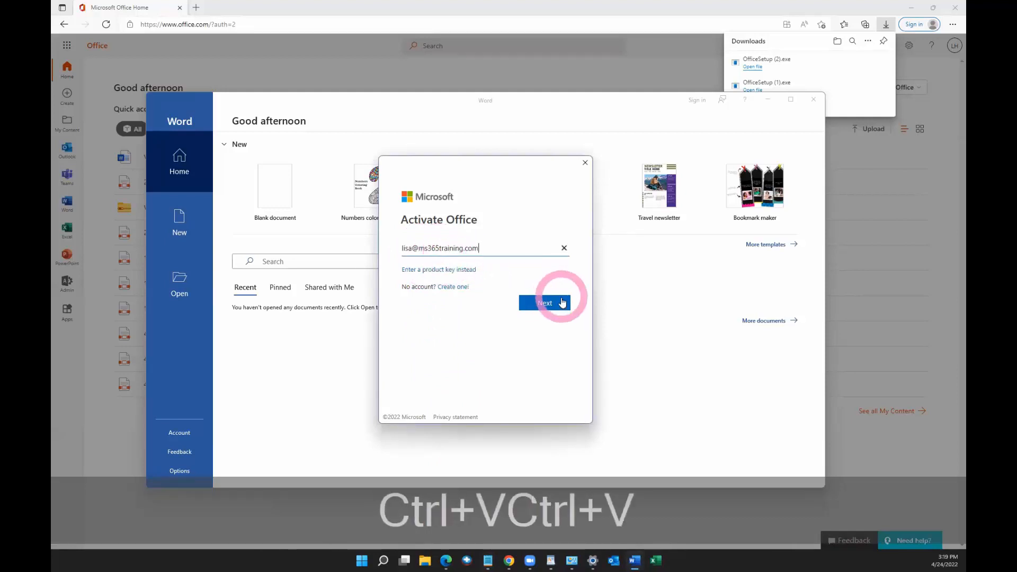
click(546, 303)
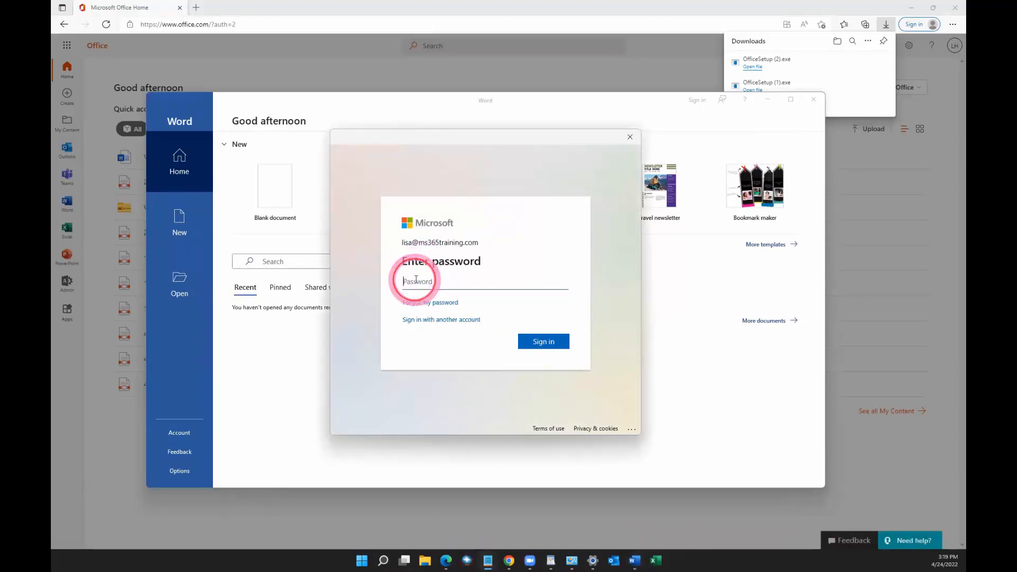
click(543, 342)
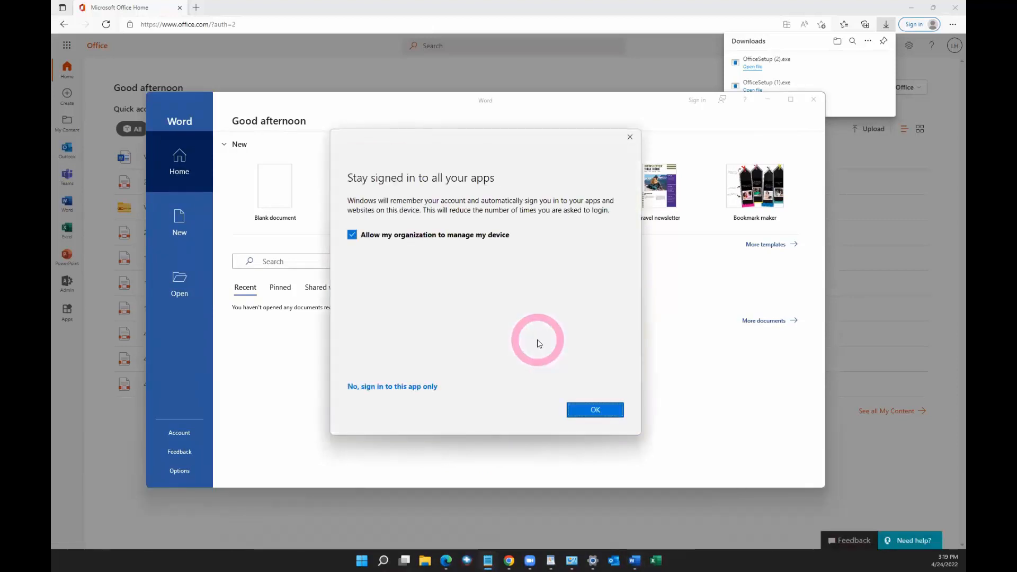
click(352, 234)
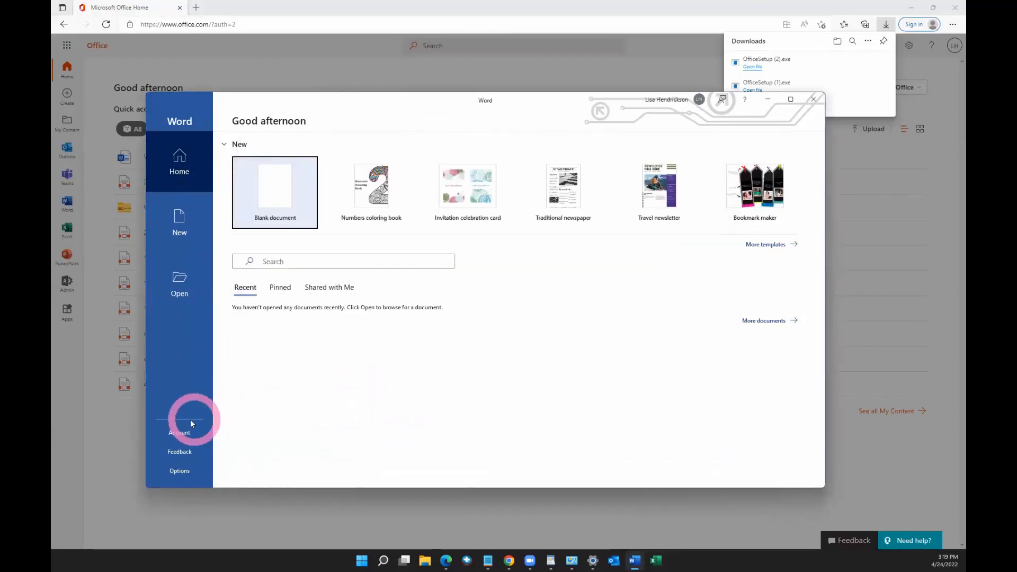
Run Update Now from File > Account and close the 'You're up to date!' message.
click(179, 428)
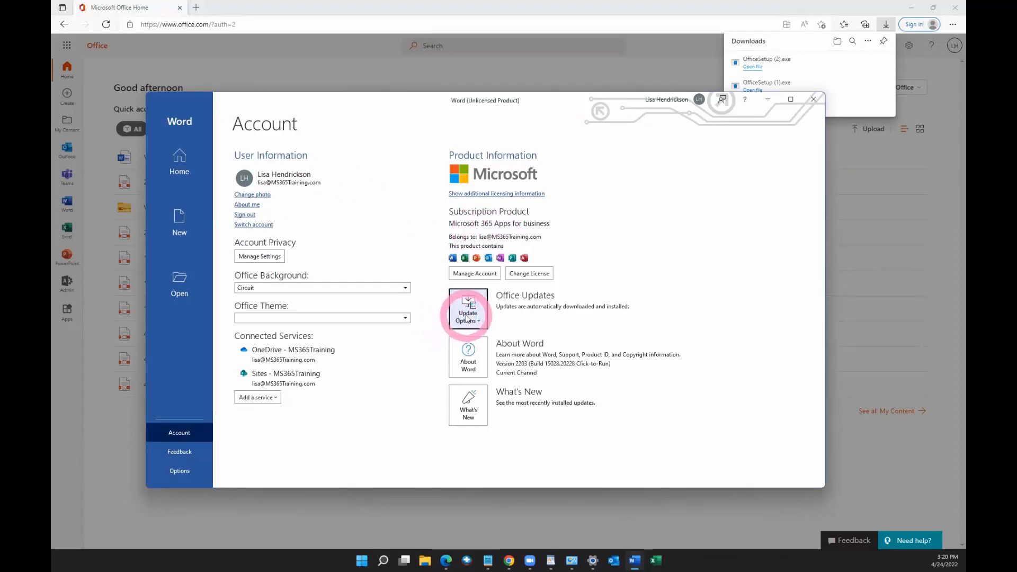
click(468, 312)
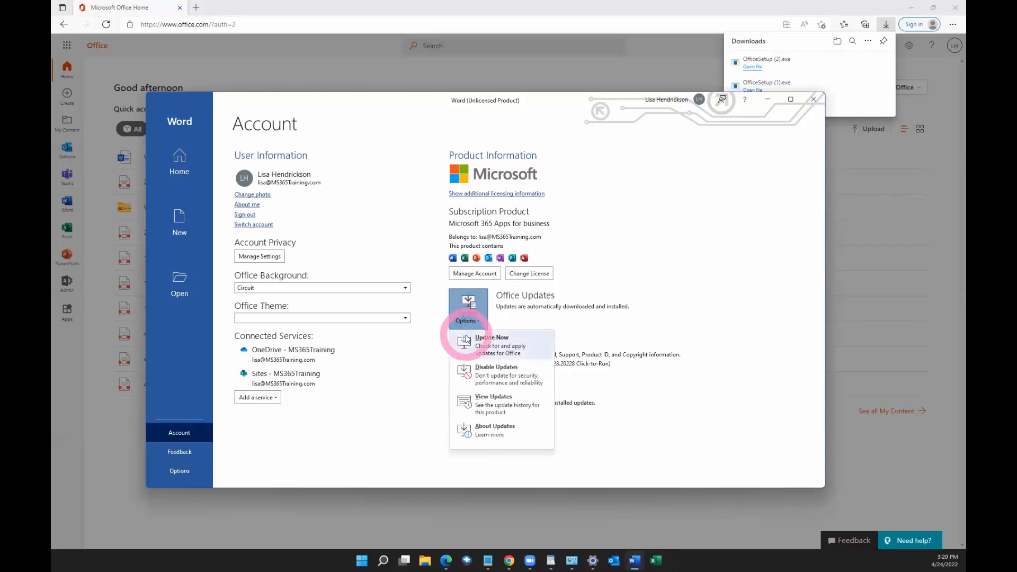
click(468, 321)
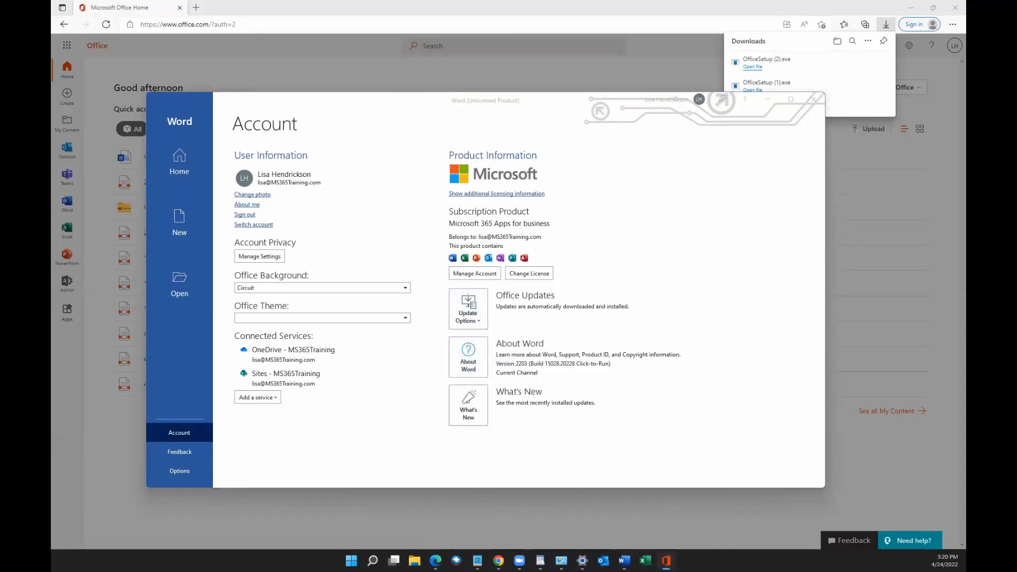
click(467, 309)
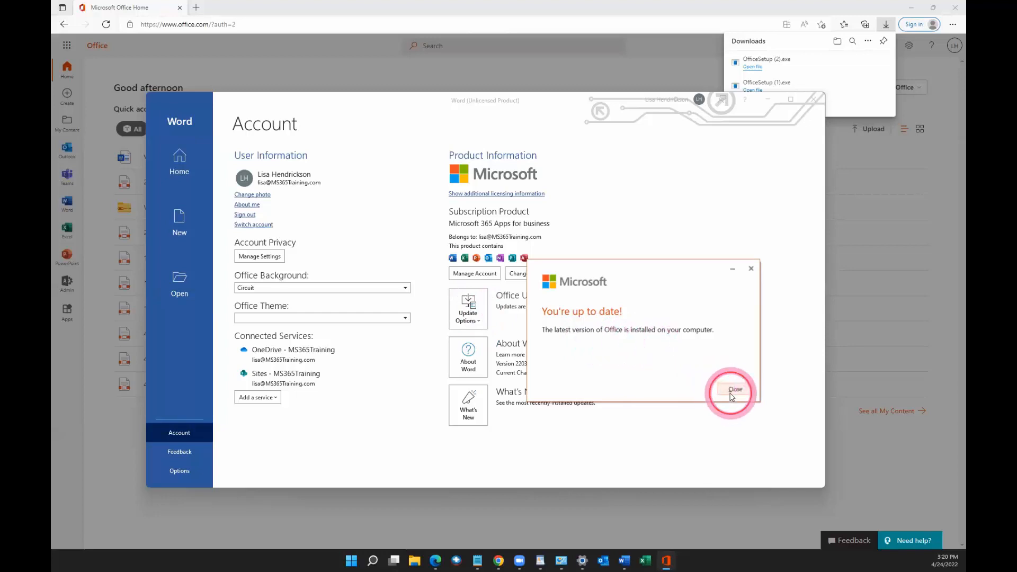
click(734, 390)
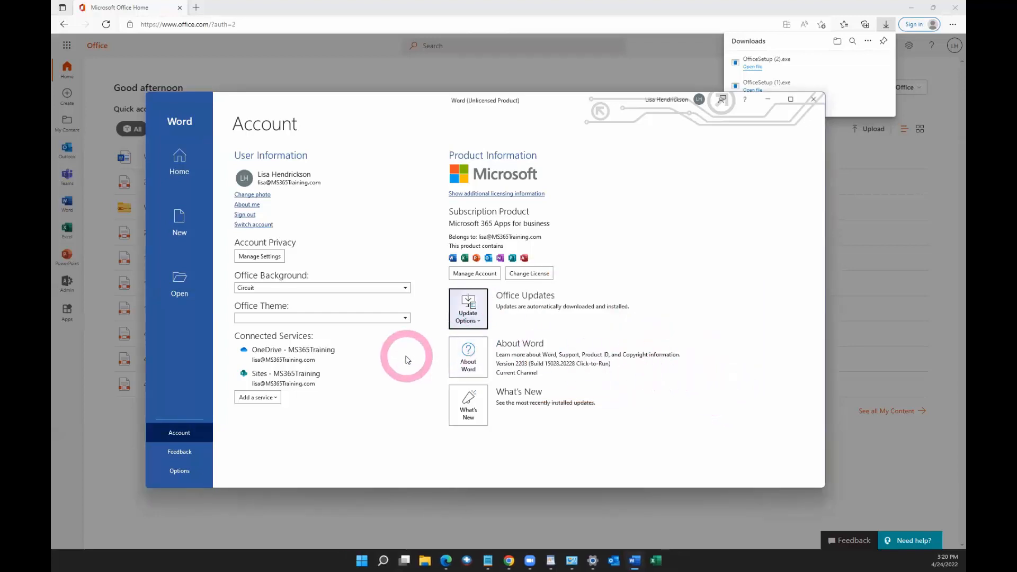